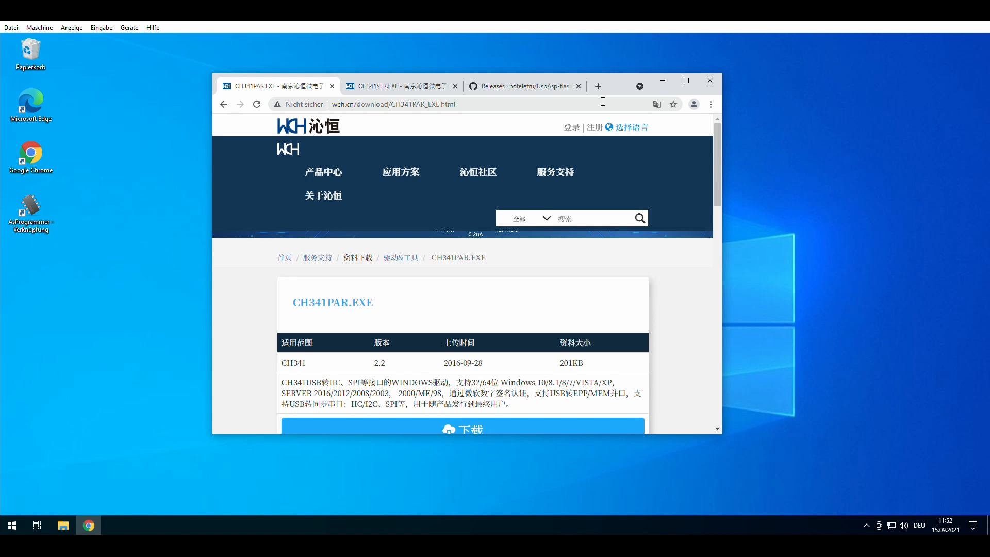
pyautogui.moveTo(566, 128)
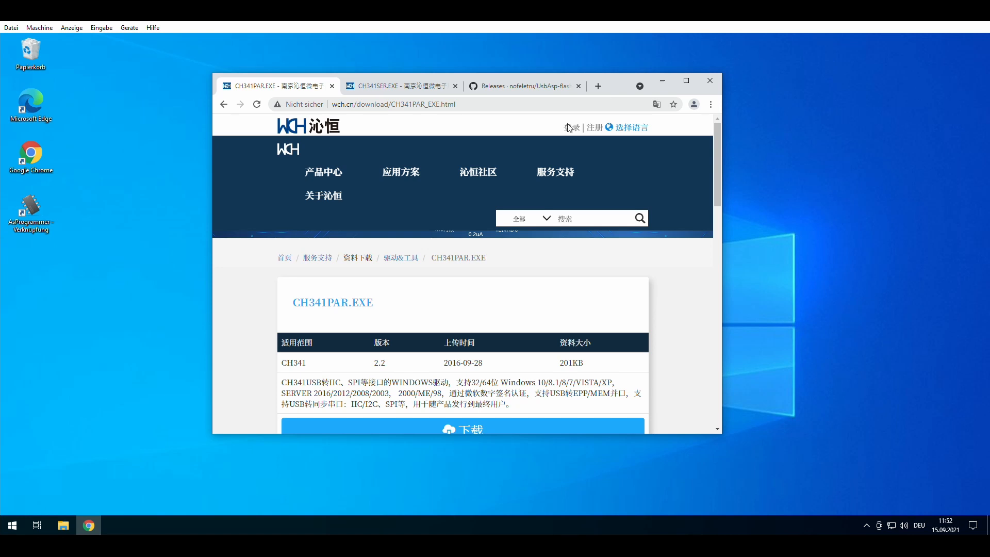
pyautogui.moveTo(459, 223)
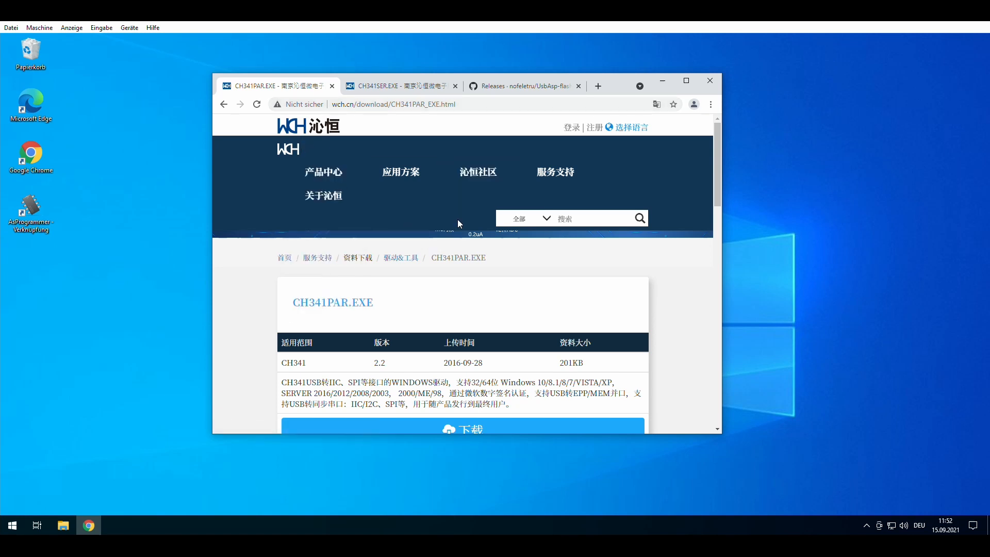
# Step: Select the CH341PAR.EXE file name, then move to the CH341SER.EXE download tab
pyautogui.scroll(-3)
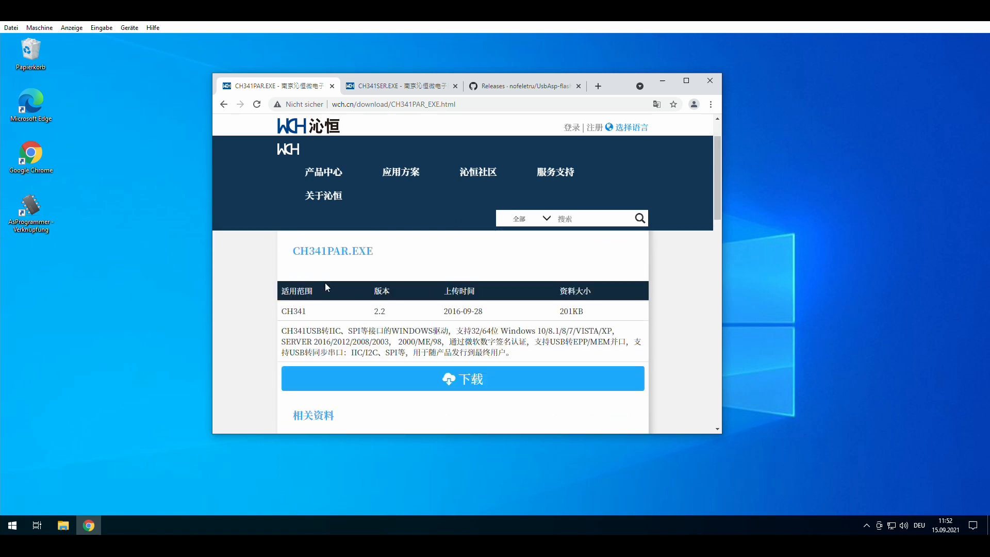
pyautogui.doubleClick(332, 250)
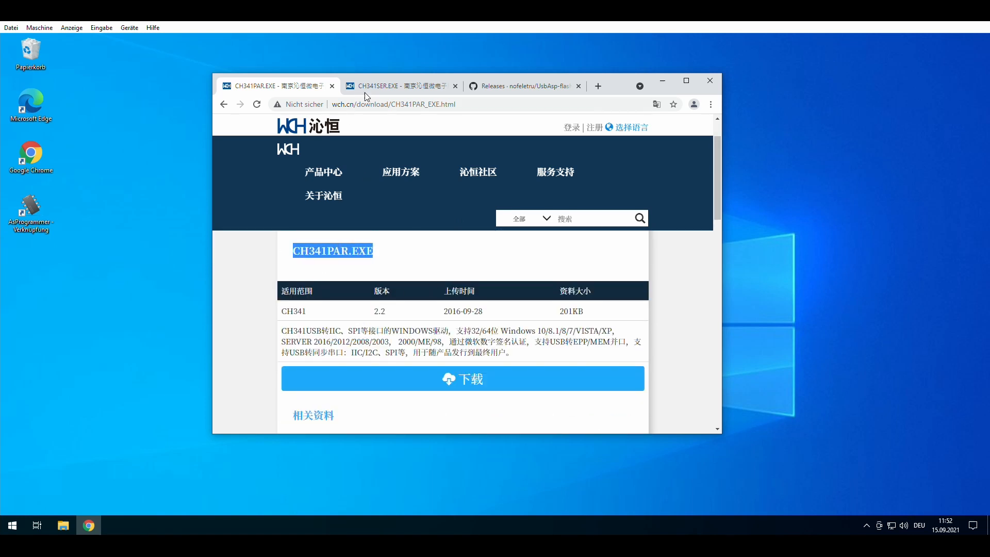
pyautogui.click(397, 85)
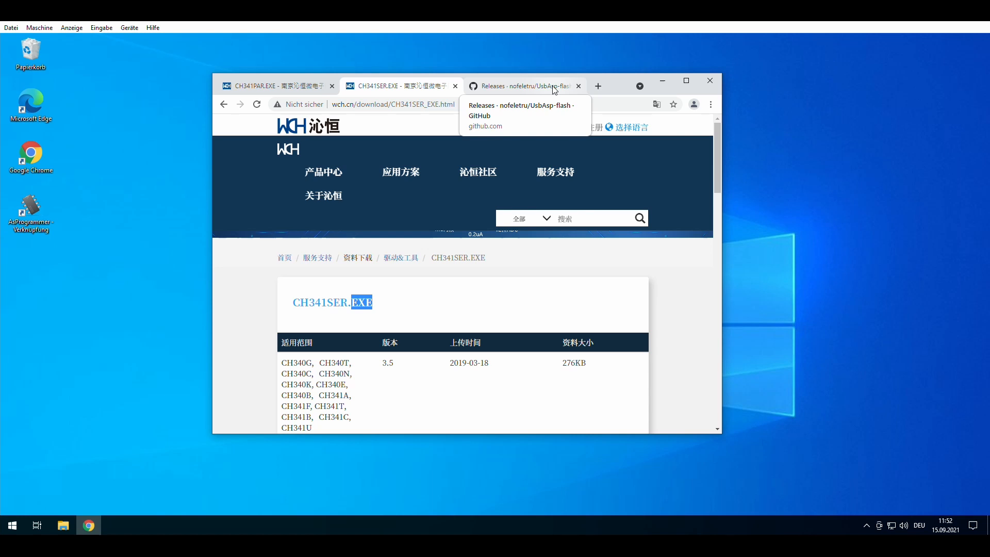
# Step: Read through the nofeletru/UsbAsp-flash release notes, then minimize Chrome
pyautogui.click(517, 86)
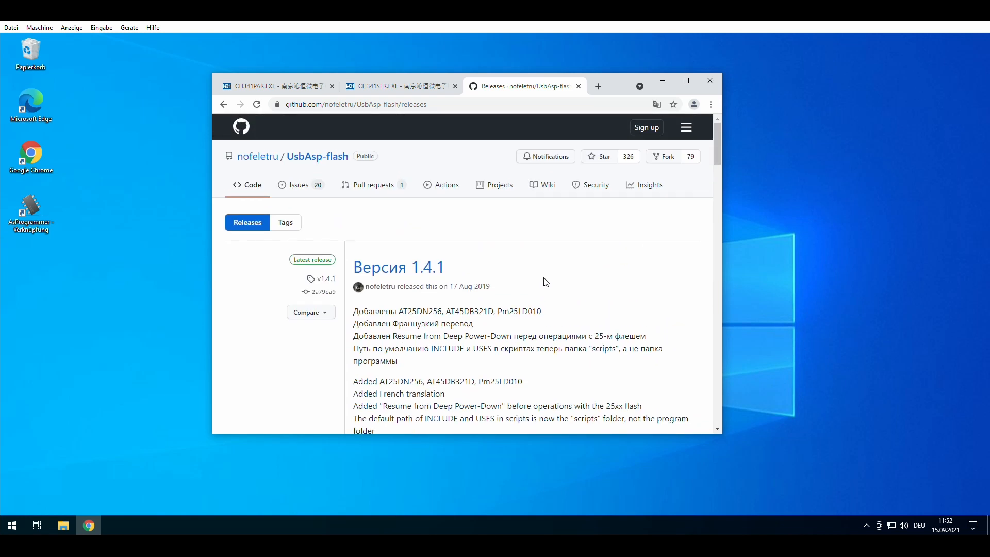
pyautogui.scroll(-3)
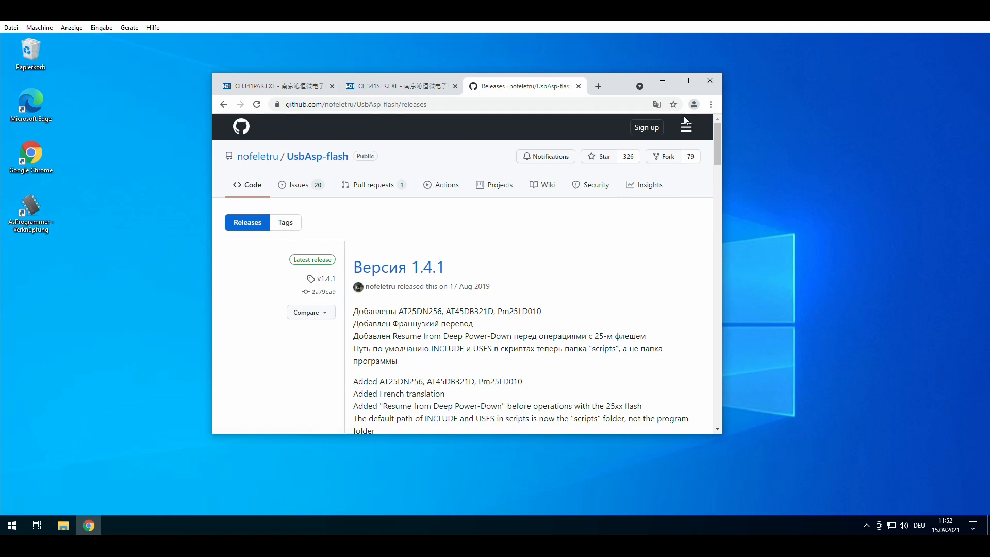
pyautogui.moveTo(662, 81)
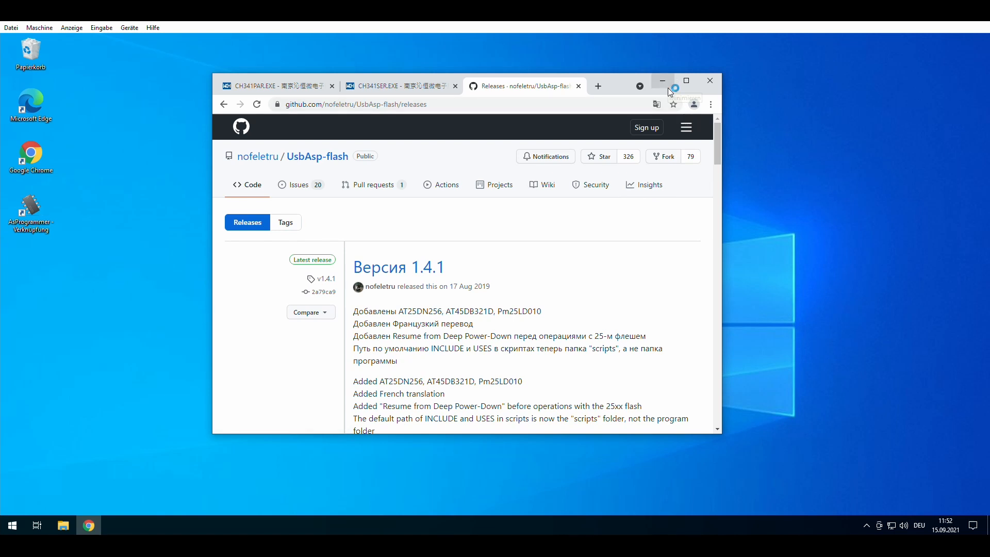
pyautogui.moveTo(662, 81)
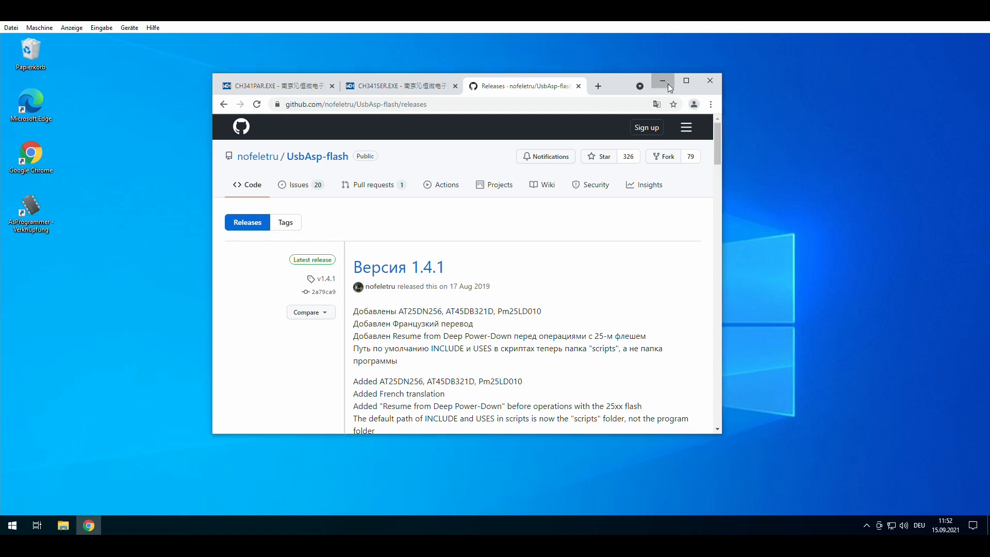
pyautogui.click(661, 81)
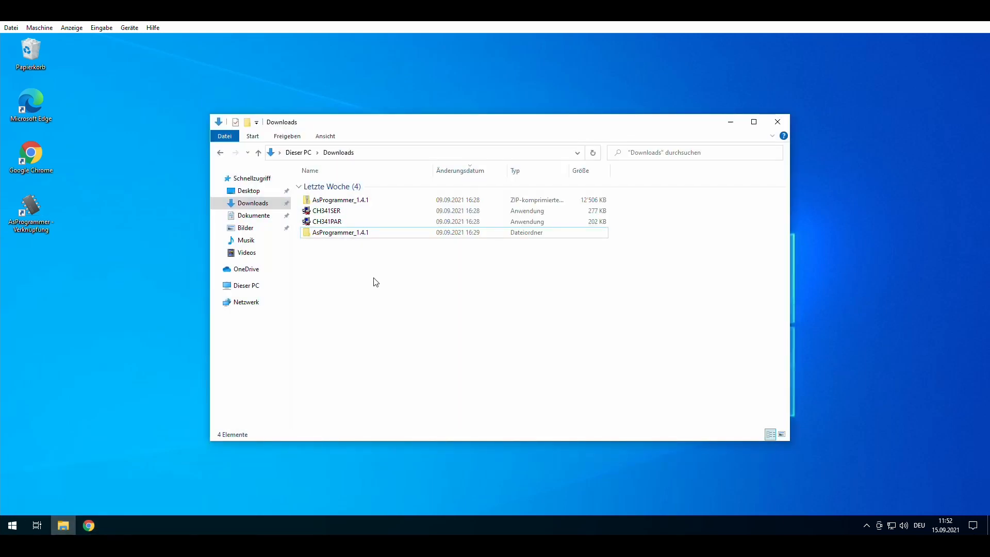
# Step: Enter the extracted AsProgrammer_1.4.1 folder in Downloads and run AsProgrammer.exe
pyautogui.click(340, 233)
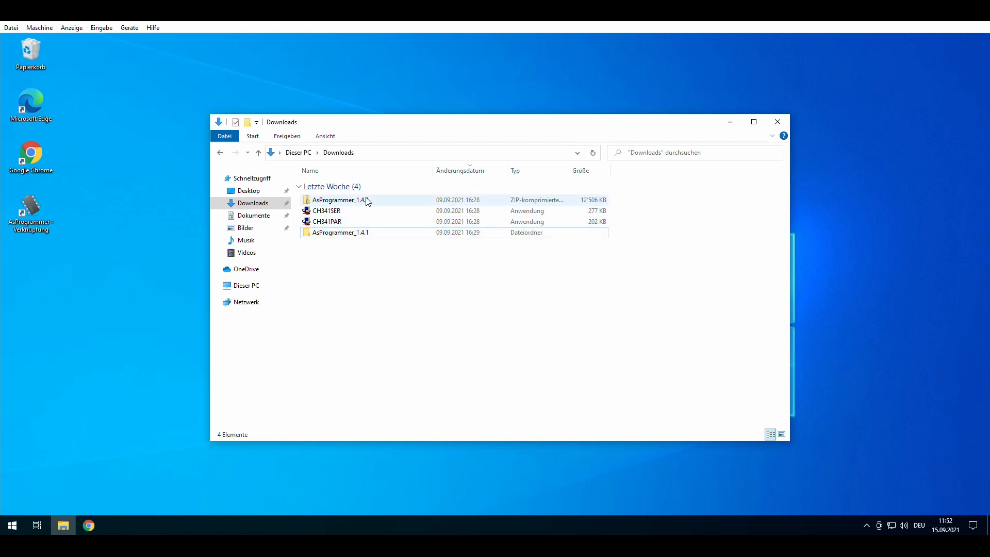
pyautogui.click(340, 233)
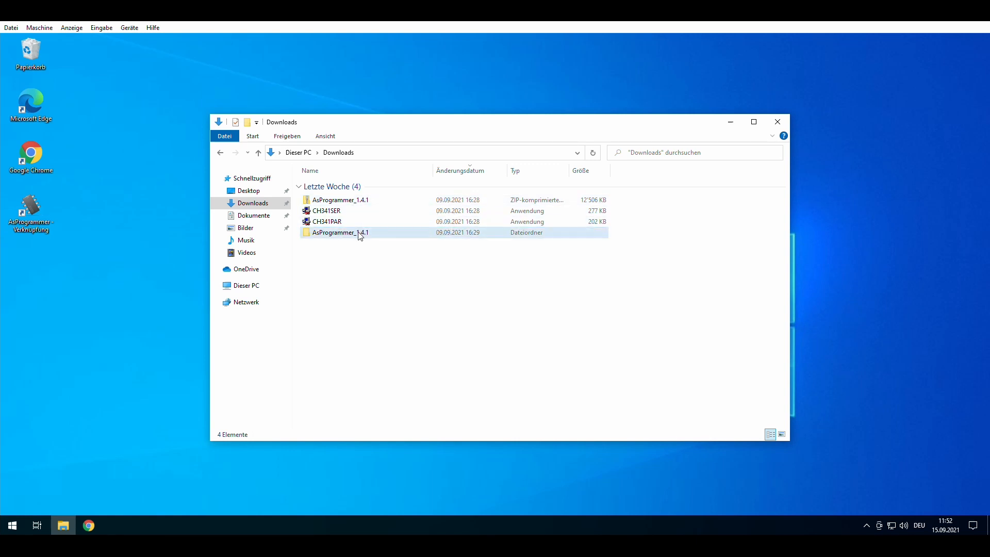
pyautogui.doubleClick(340, 232)
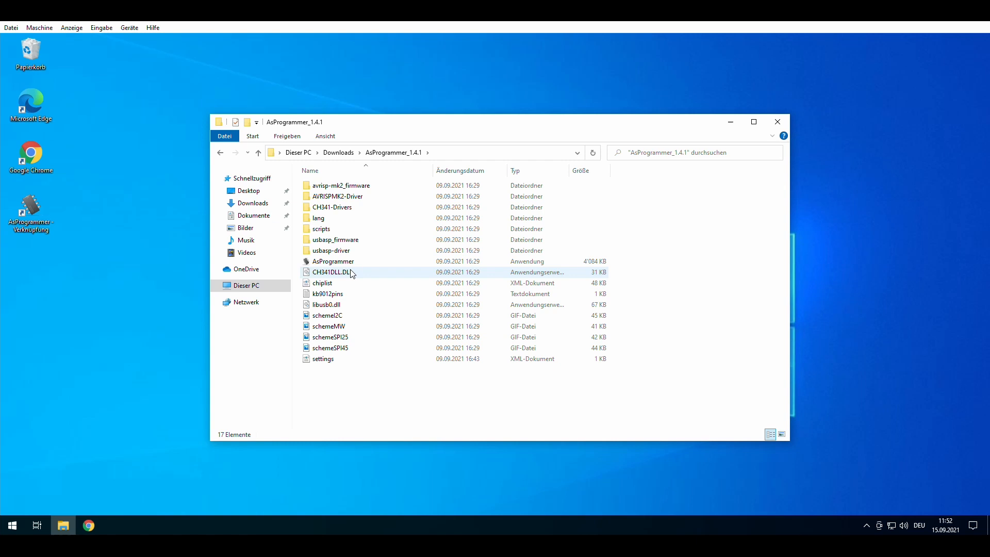
pyautogui.doubleClick(333, 261)
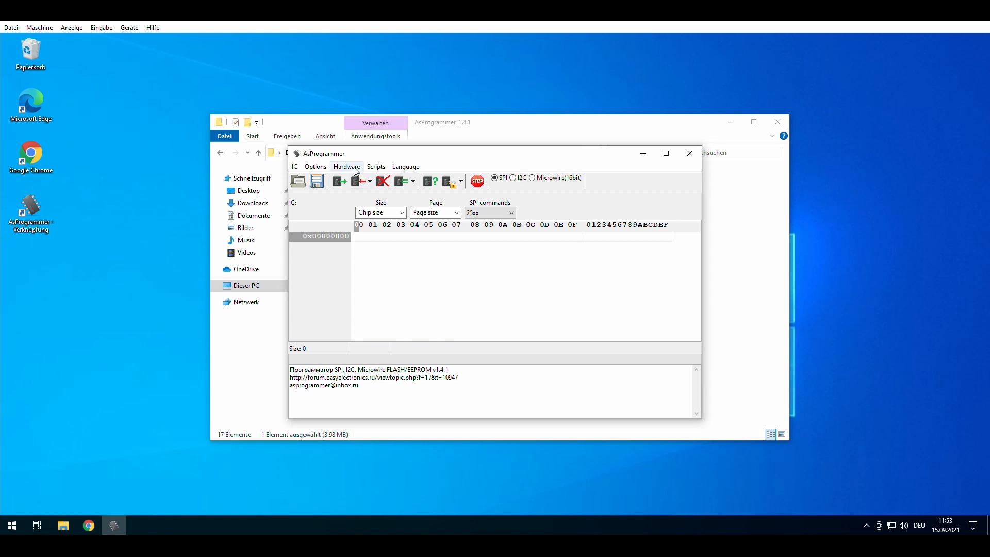
# Step: Confirm CH341a in the Hardware menu and run Detect IC on the chip
pyautogui.click(346, 166)
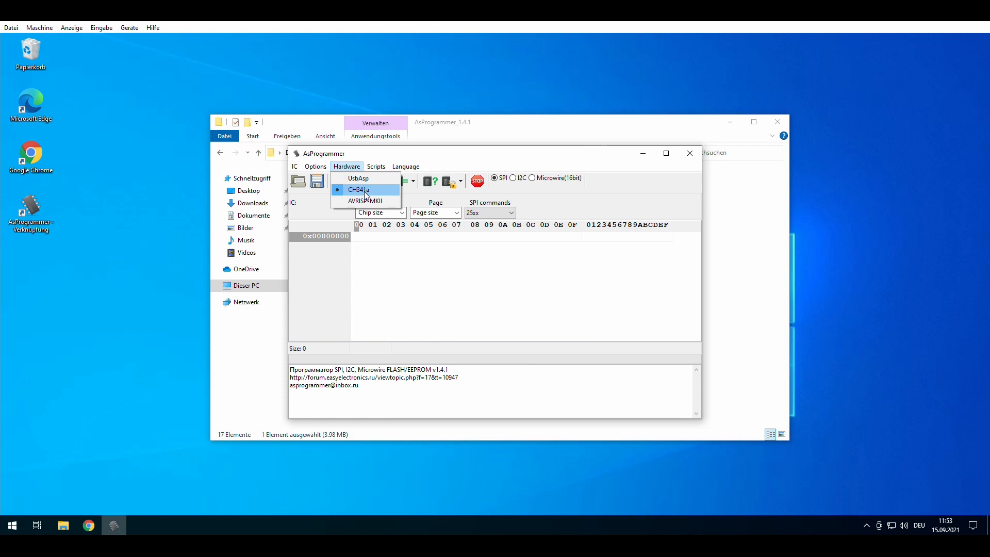
pyautogui.moveTo(358, 178)
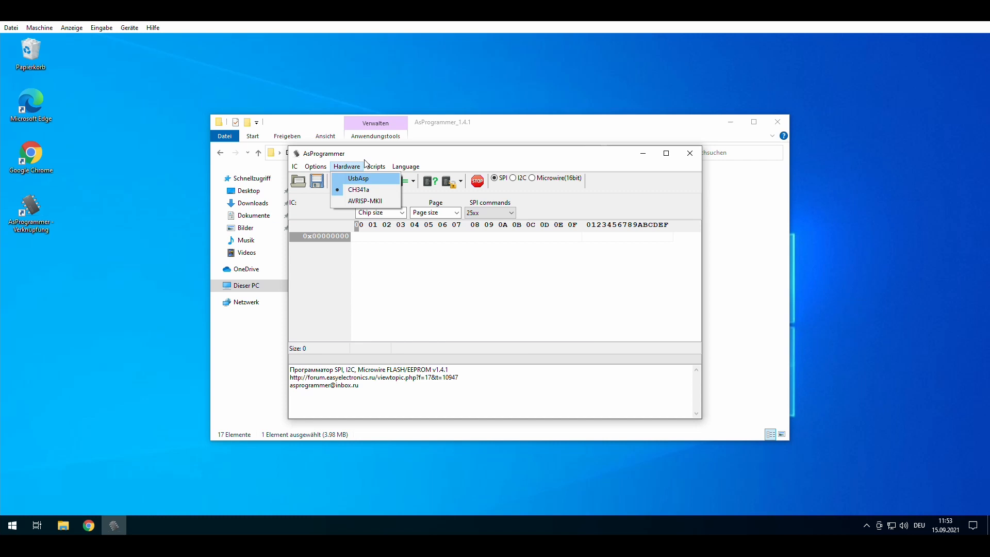
pyautogui.click(346, 166)
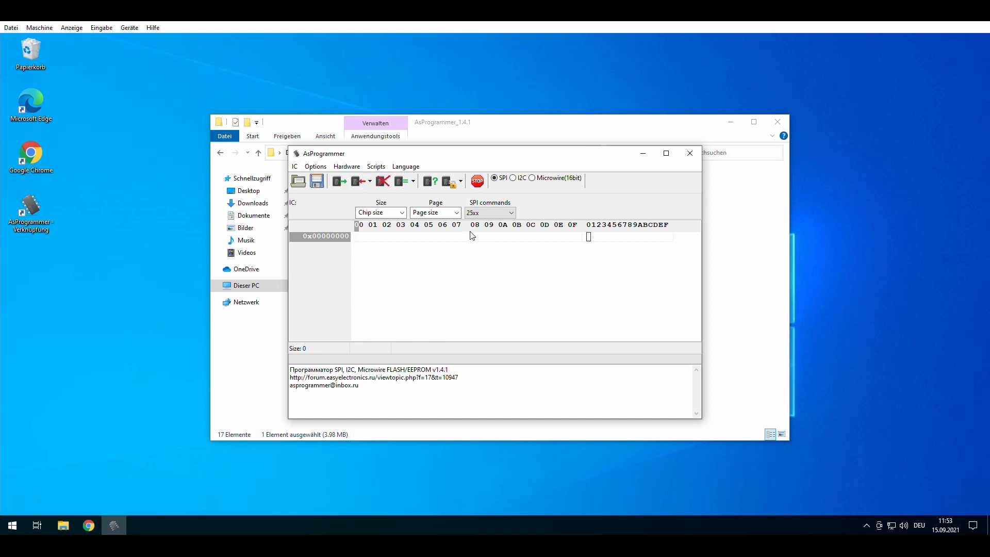
pyautogui.moveTo(429, 181)
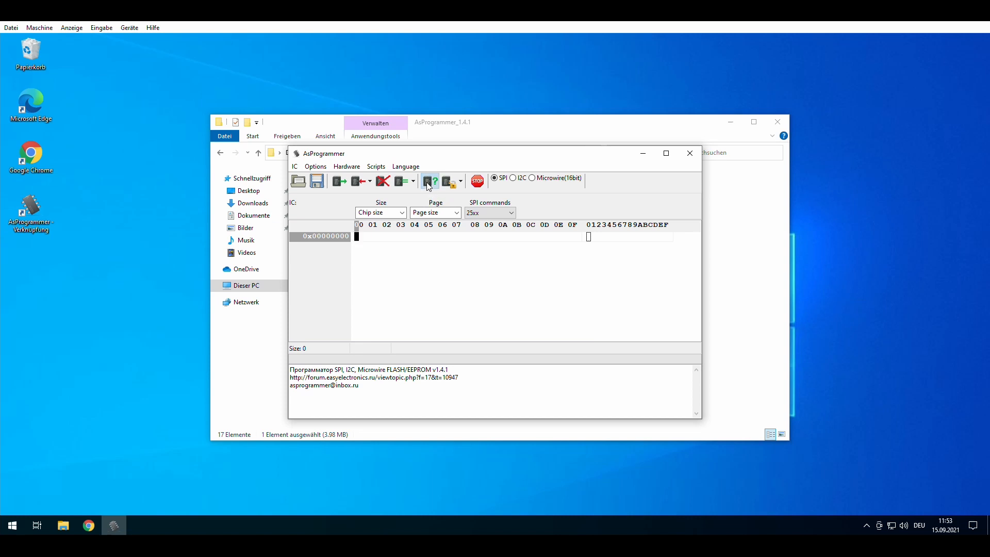
pyautogui.click(428, 181)
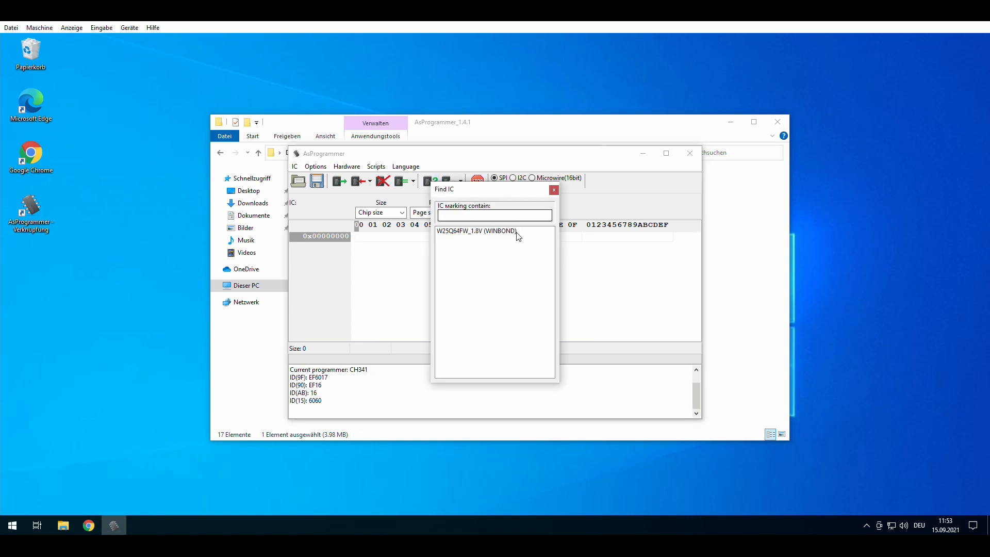
# Step: Choose W25Q64FW_1.8V (WINBOND) from the Find IC results and close the dialog
pyautogui.click(475, 230)
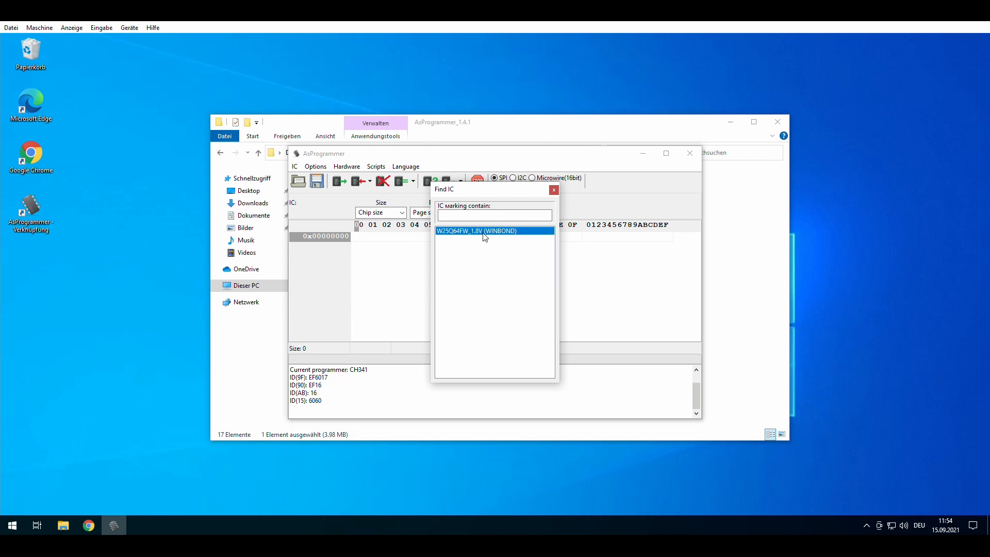
pyautogui.doubleClick(475, 230)
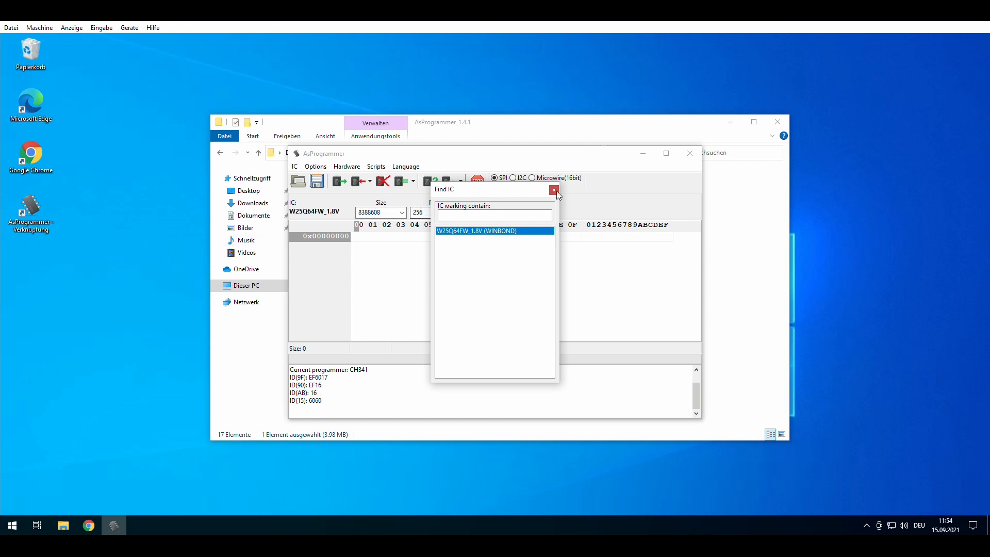
pyautogui.click(554, 190)
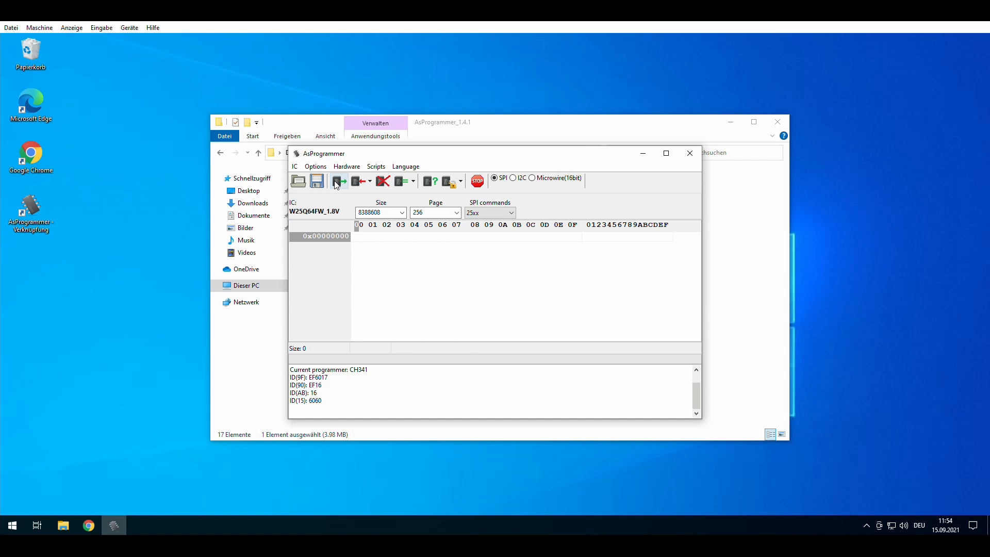
# Step: Start reading the W25Q64FW chip's memory with Read IC
pyautogui.click(338, 181)
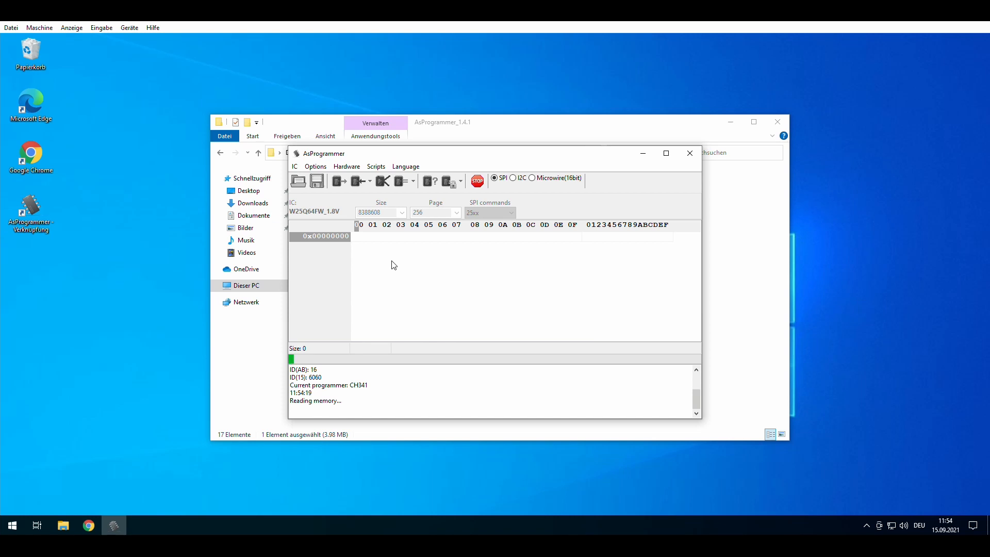
pyautogui.moveTo(375, 354)
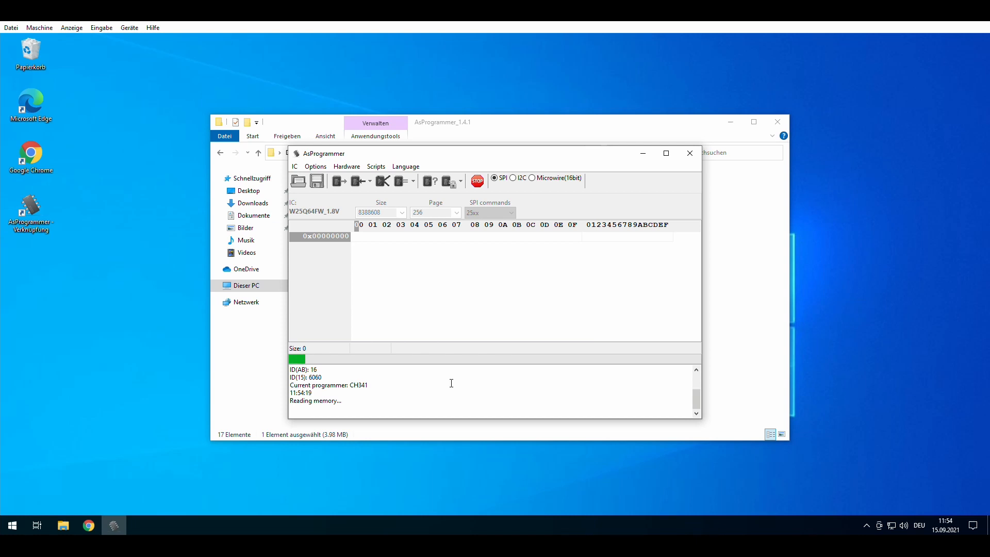
pyautogui.moveTo(722, 342)
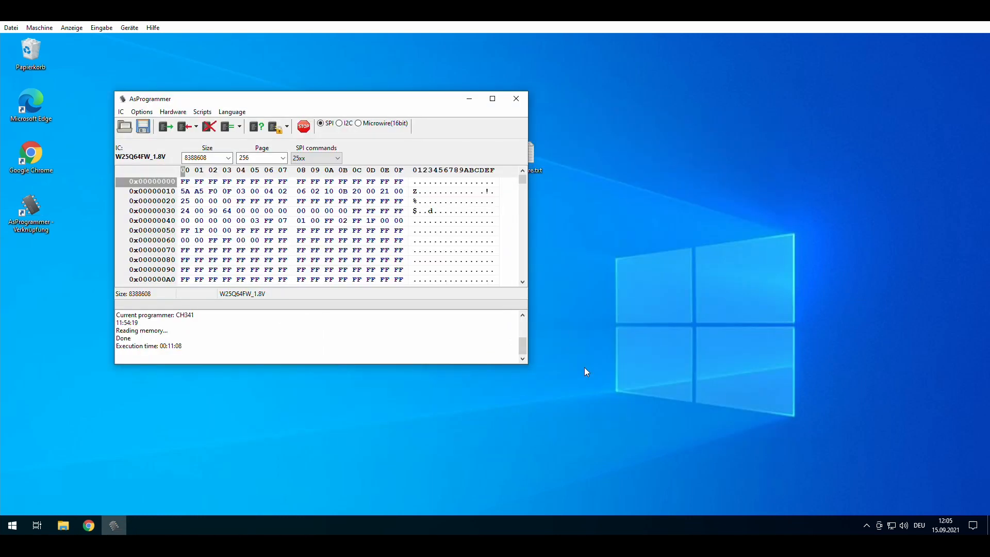
pyautogui.moveTo(589, 364)
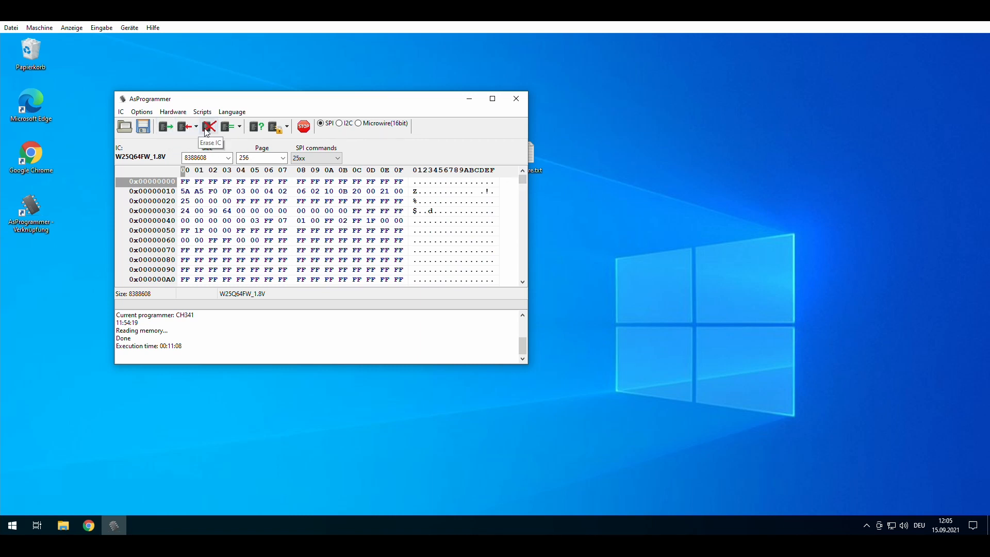
pyautogui.moveTo(227, 125)
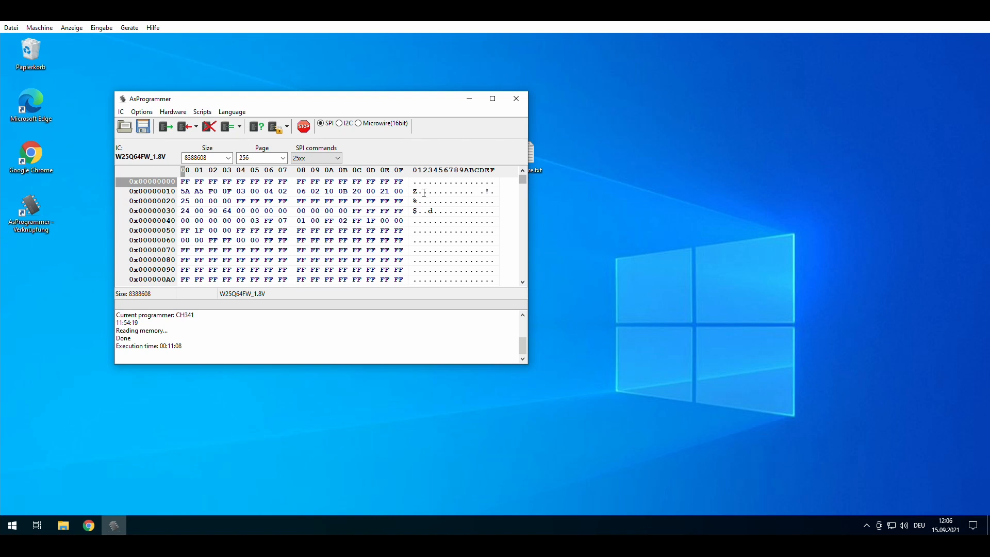
pyautogui.moveTo(484, 192)
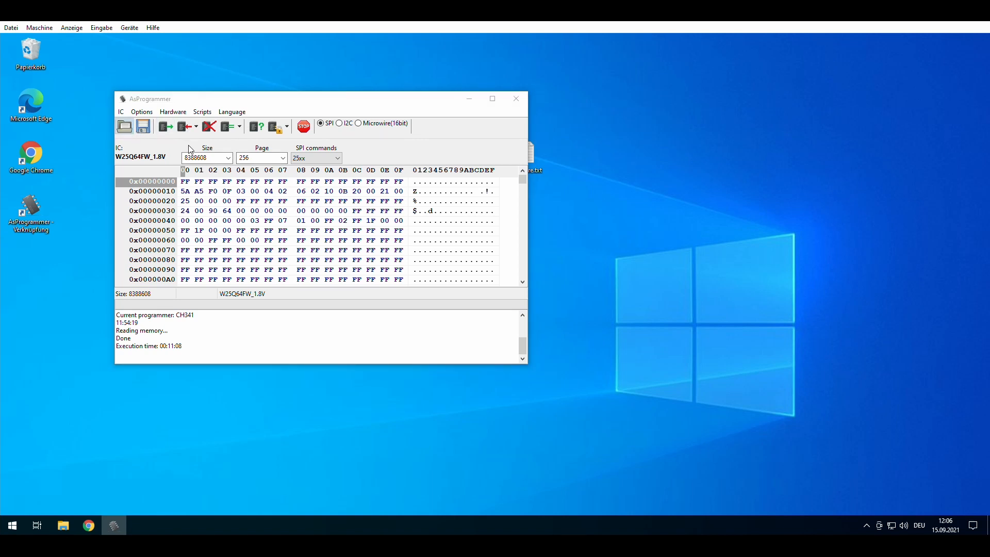
pyautogui.click(124, 125)
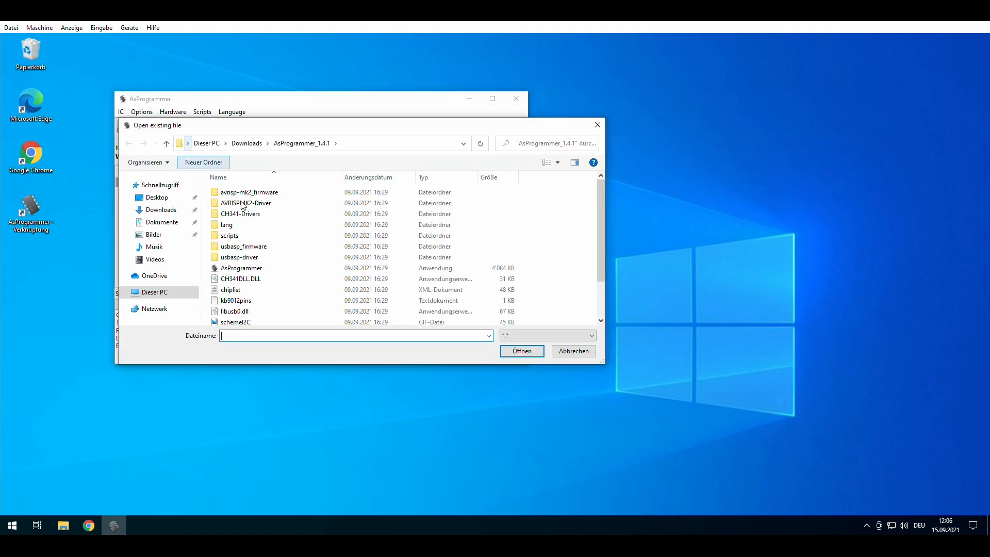
pyautogui.click(157, 197)
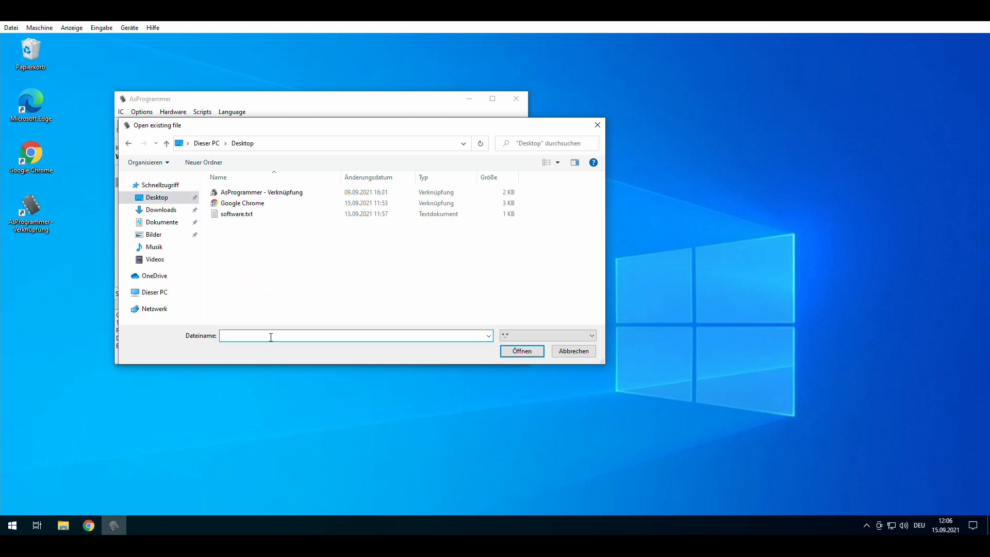
pyautogui.write('dump0')
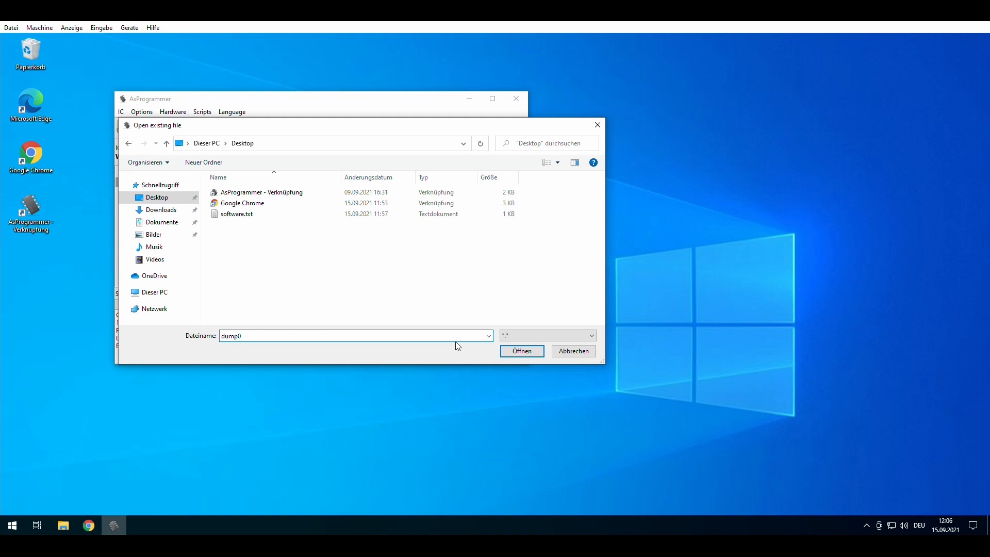
pyautogui.write('.b')
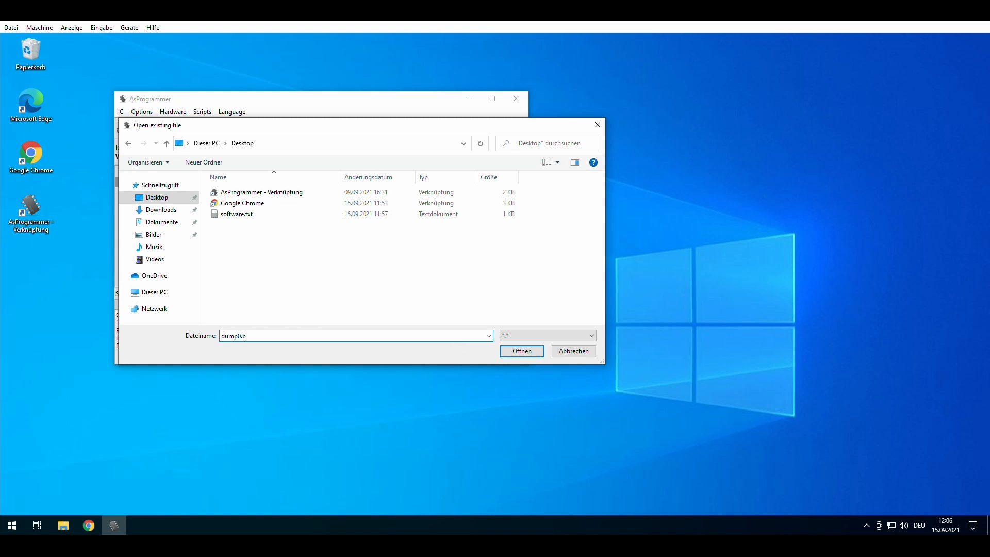
pyautogui.click(521, 351)
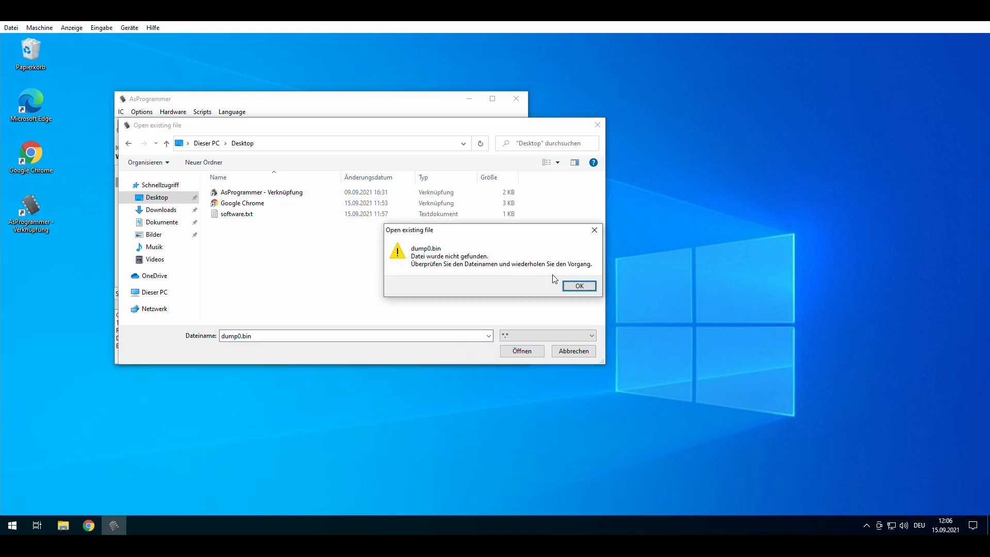
pyautogui.click(577, 285)
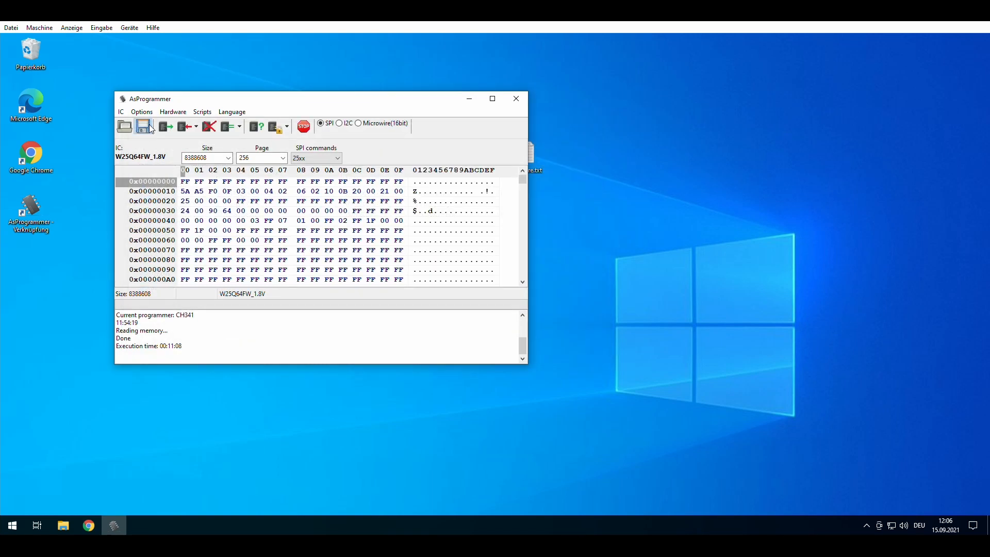
# Step: Save the read chip data to the Desktop as dump0.bin
pyautogui.click(144, 126)
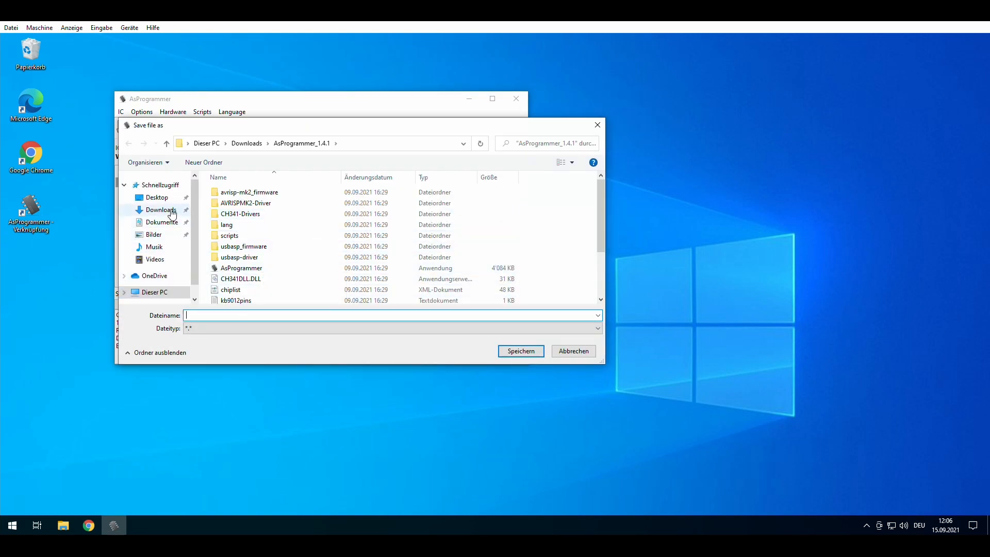
pyautogui.click(156, 197)
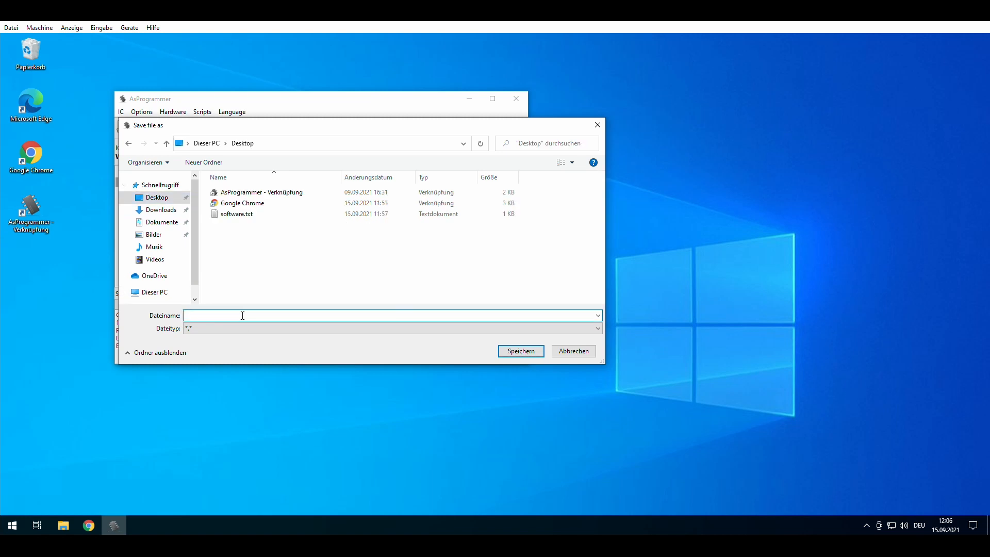
pyautogui.write('dump0')
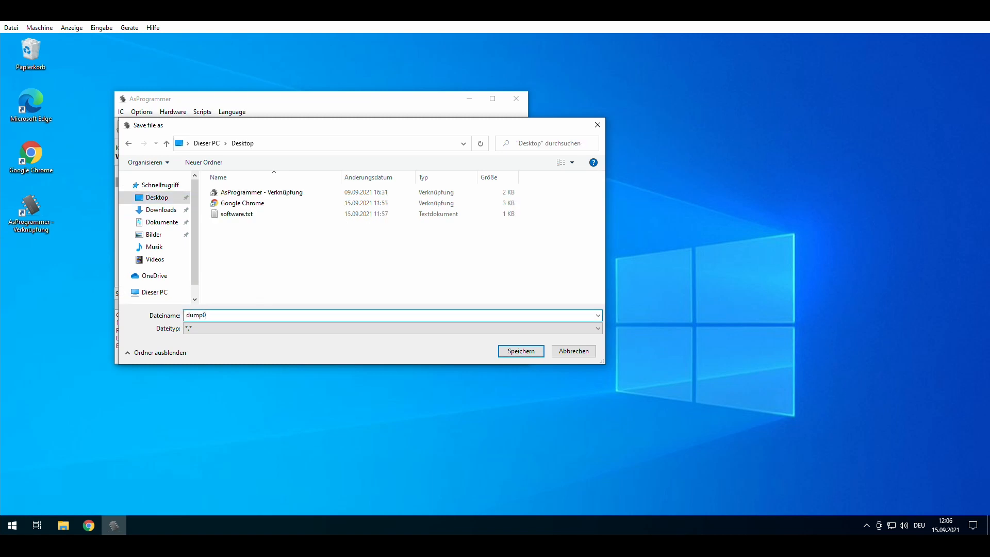
pyautogui.click(520, 351)
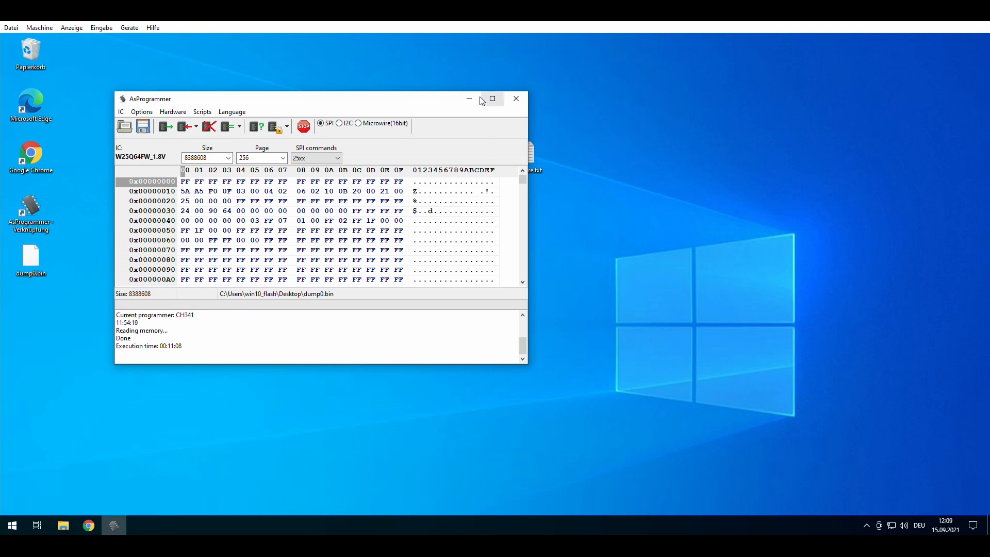
pyautogui.moveTo(115, 524)
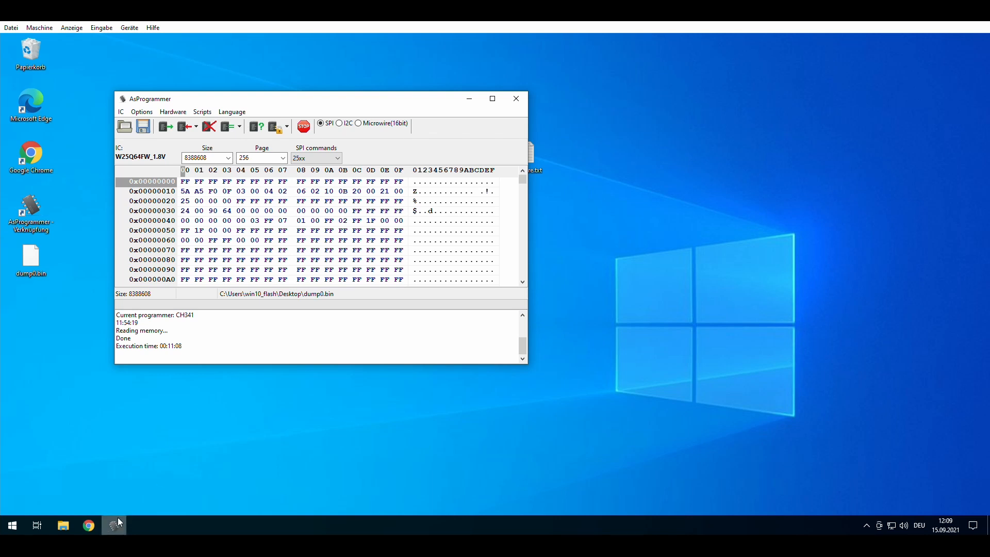
pyautogui.click(87, 525)
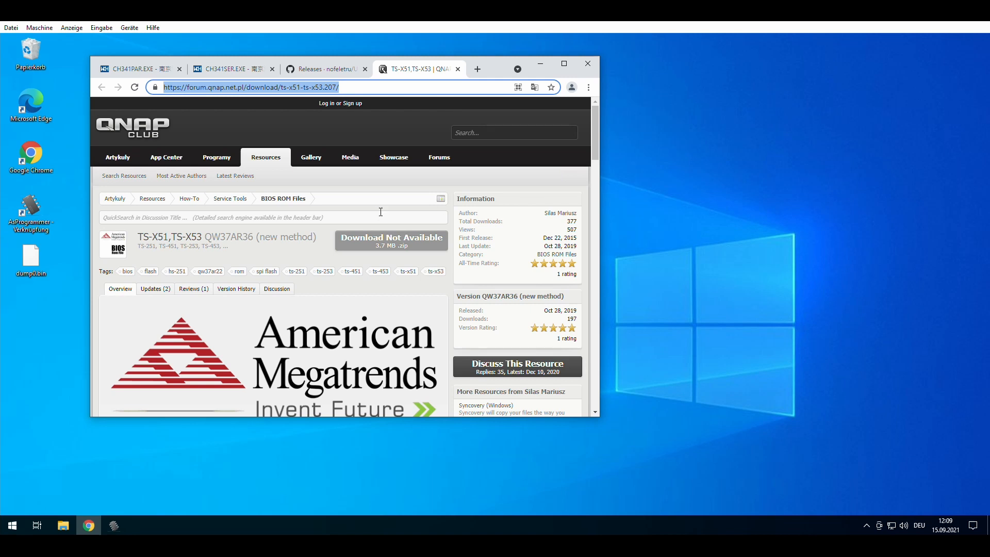
pyautogui.moveTo(239, 232)
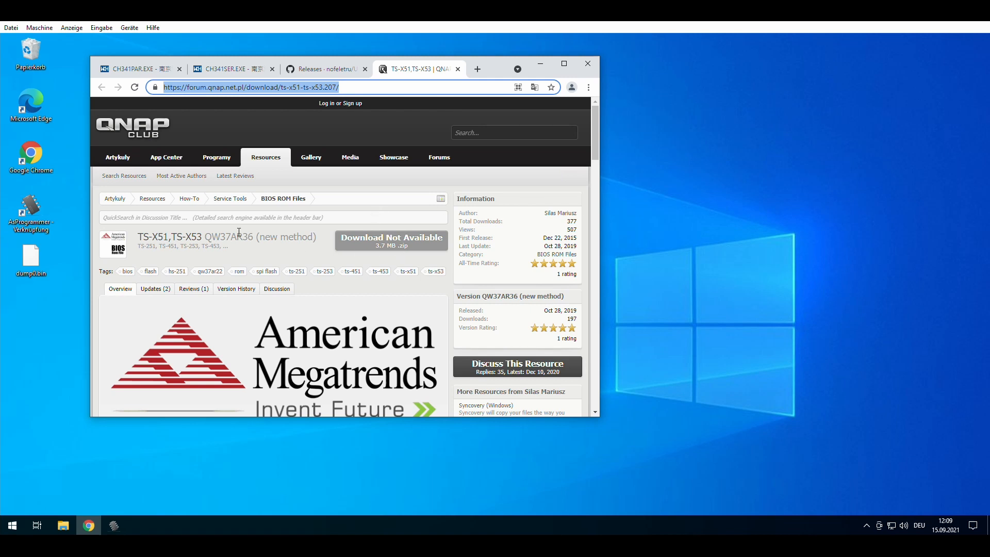
pyautogui.doubleClick(229, 237)
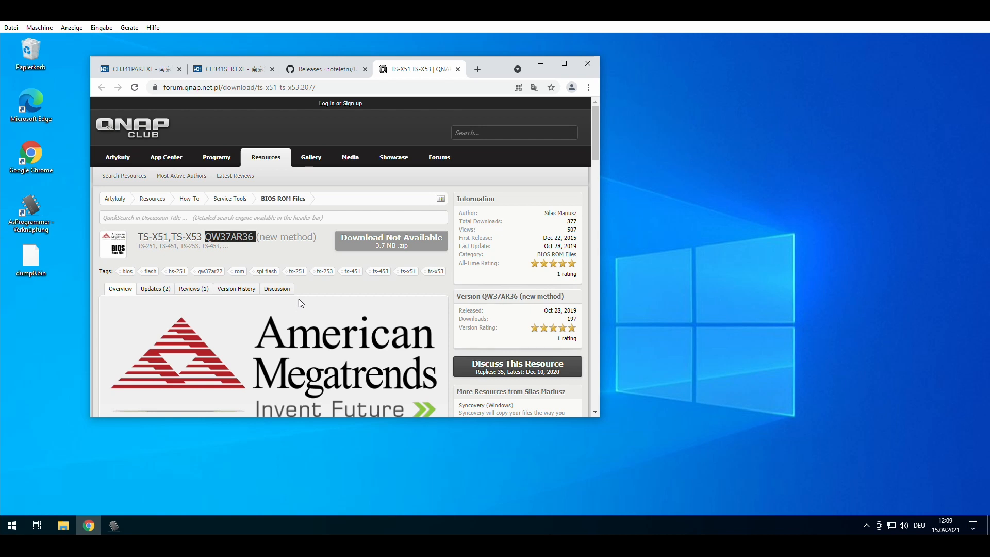
pyautogui.moveTo(248, 259)
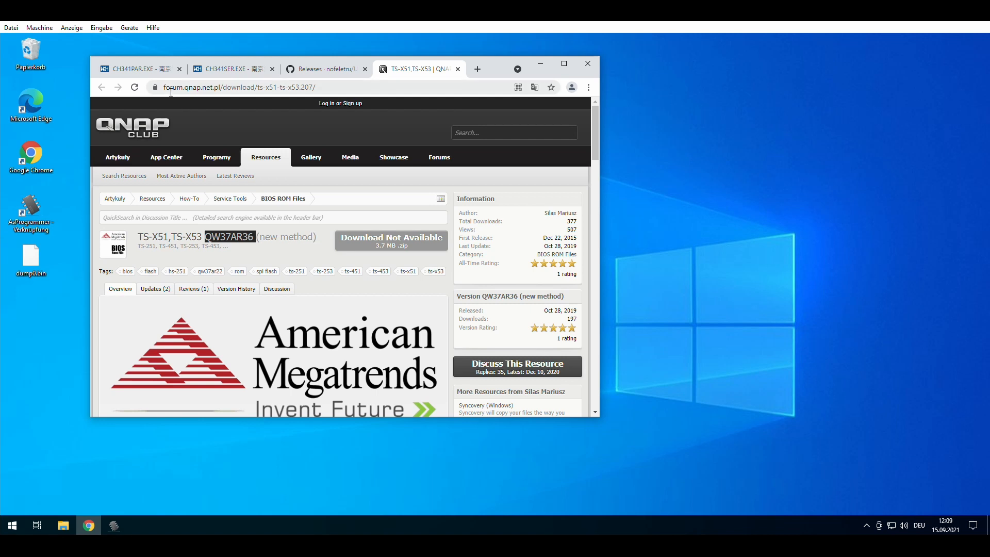
pyautogui.moveTo(265, 157)
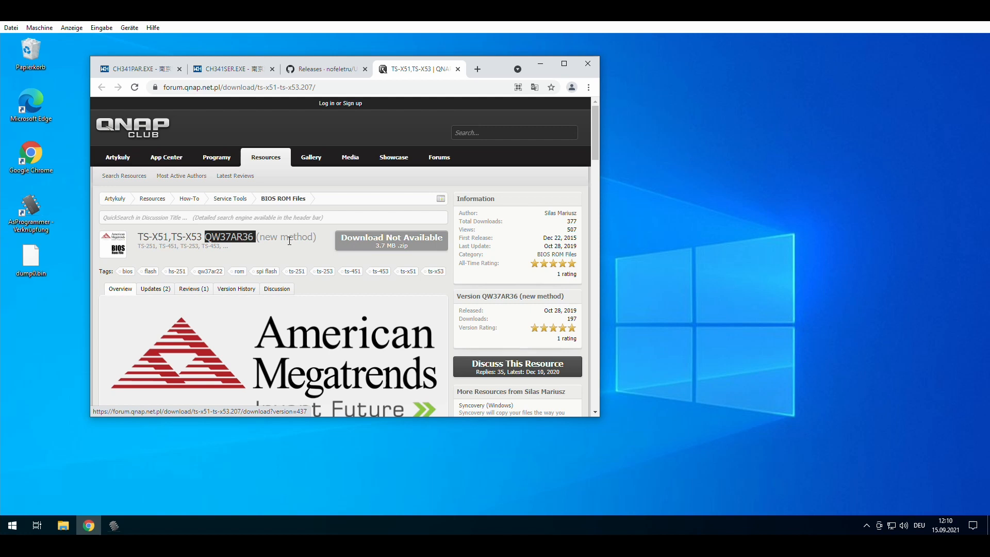
pyautogui.moveTo(291, 241)
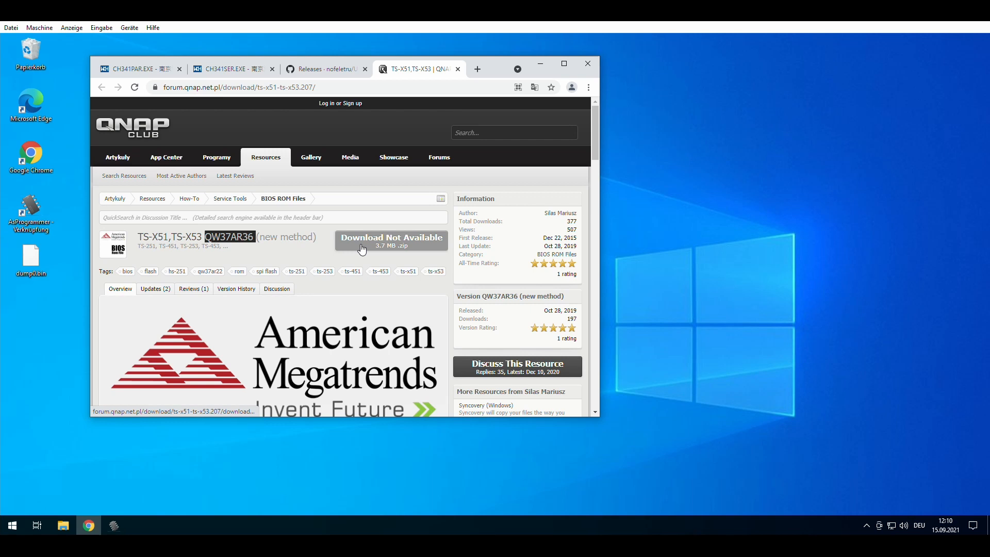
pyautogui.moveTo(539, 63)
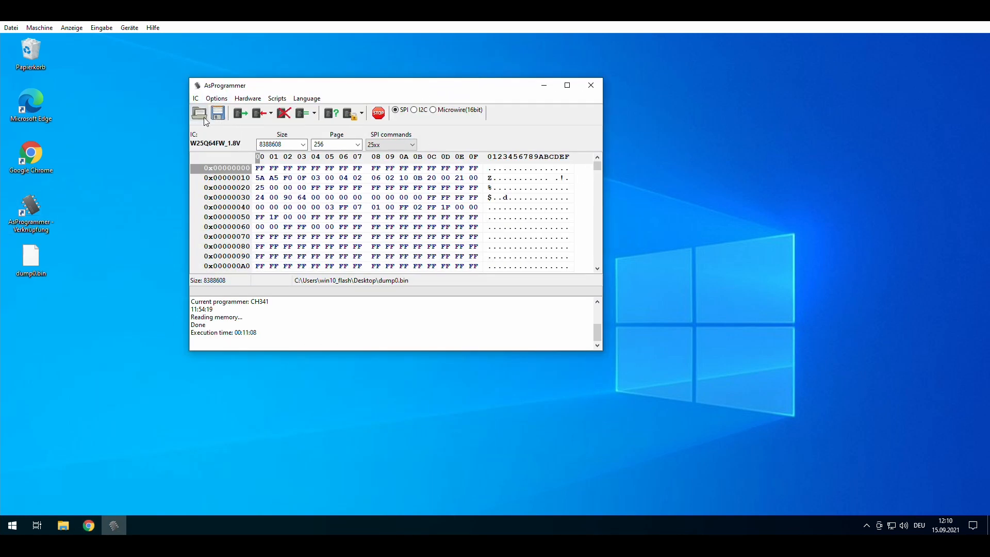
# Step: Open QW37AR36.BIN from the Downloads folder into AsProgrammer
pyautogui.click(199, 112)
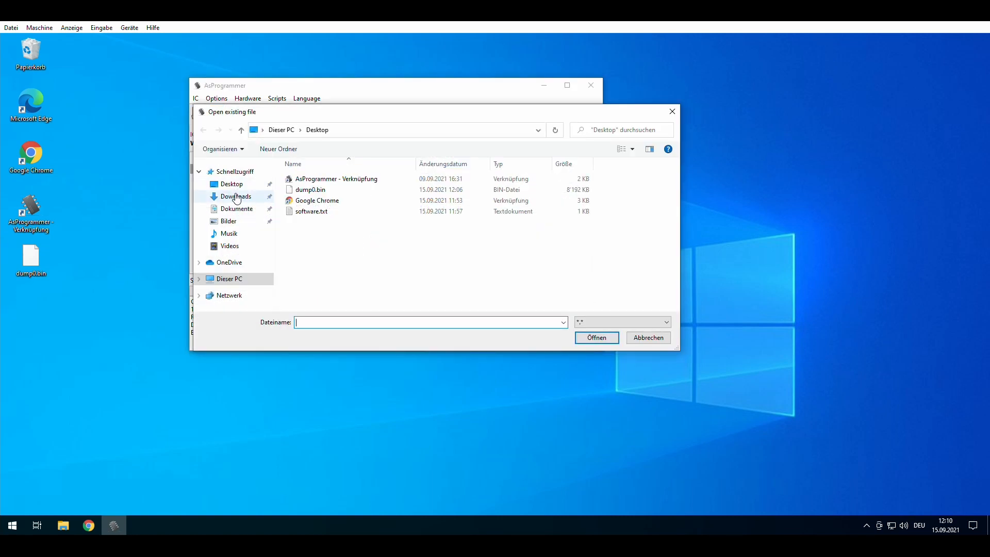
pyautogui.click(236, 196)
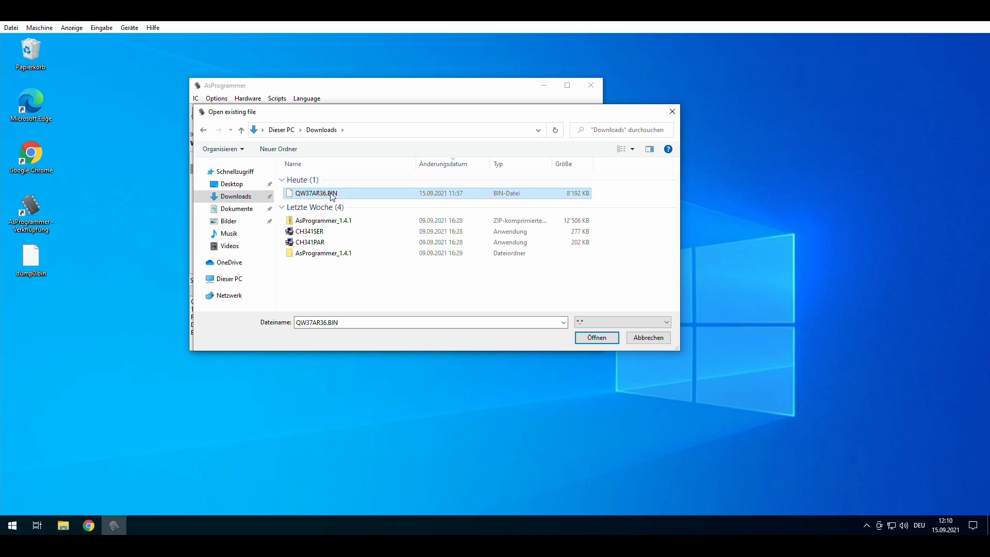
pyautogui.click(594, 337)
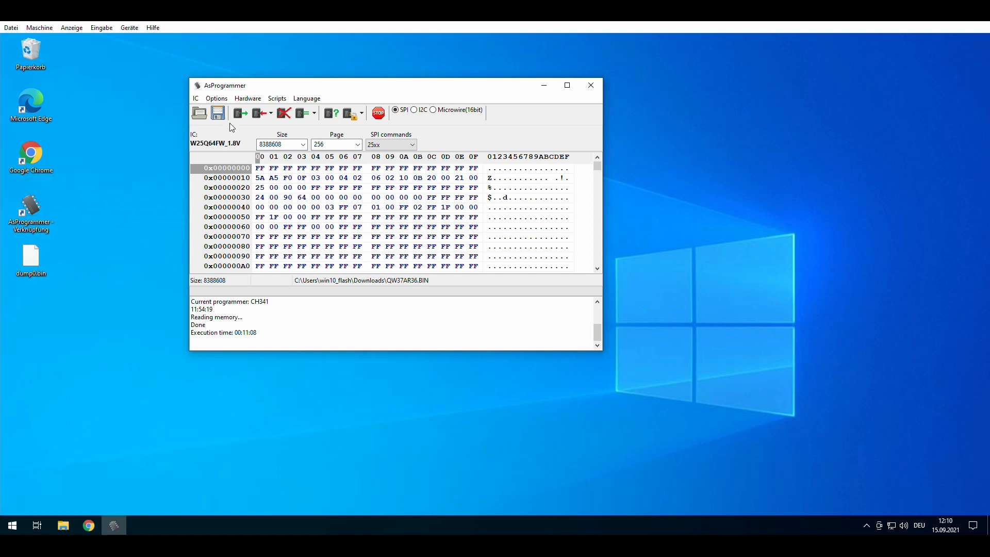
pyautogui.moveTo(257, 112)
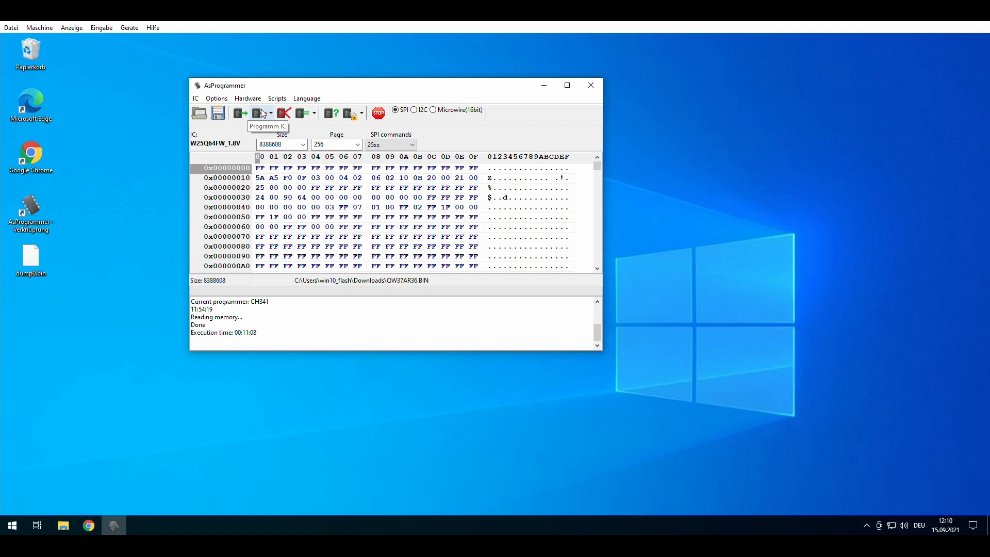
pyautogui.moveTo(258, 112)
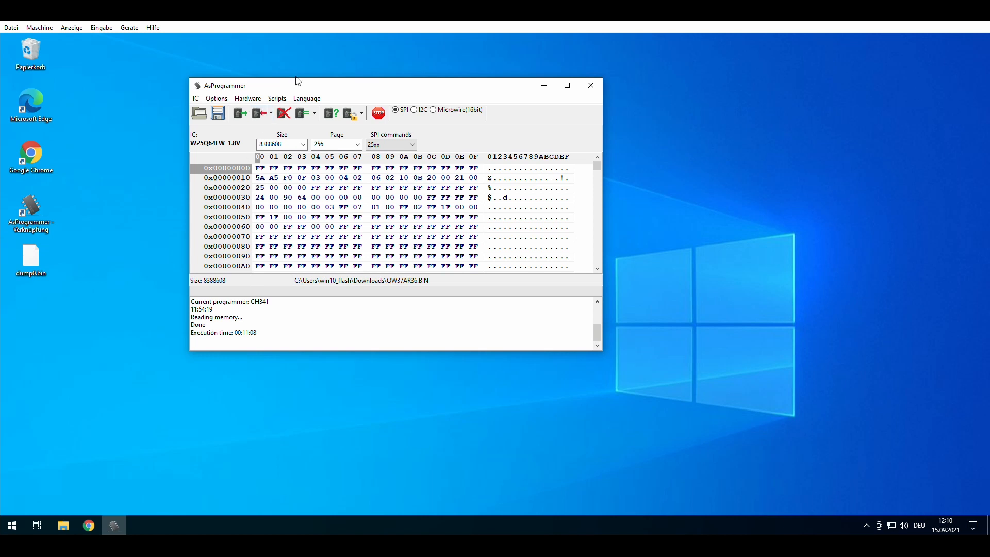
pyautogui.moveTo(259, 113)
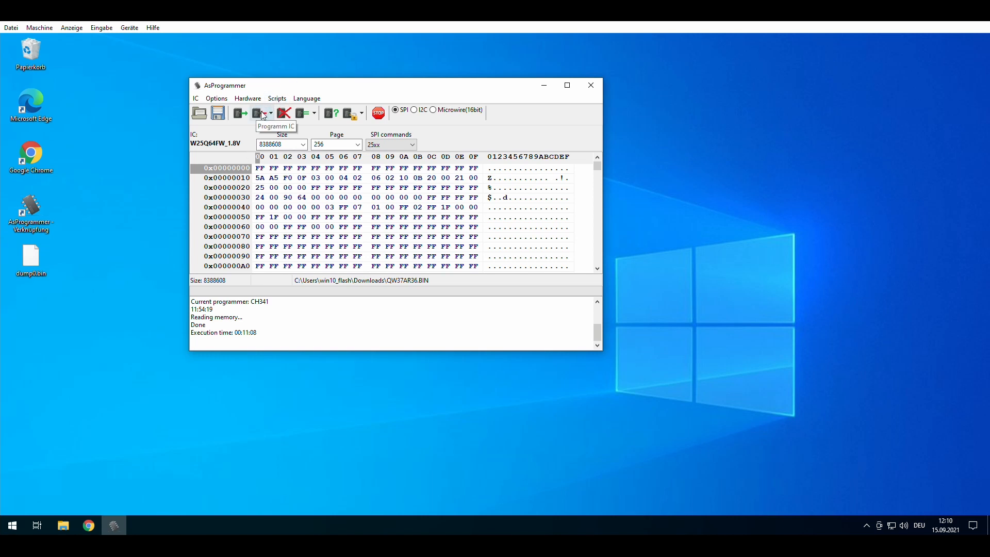
pyautogui.moveTo(538, 108)
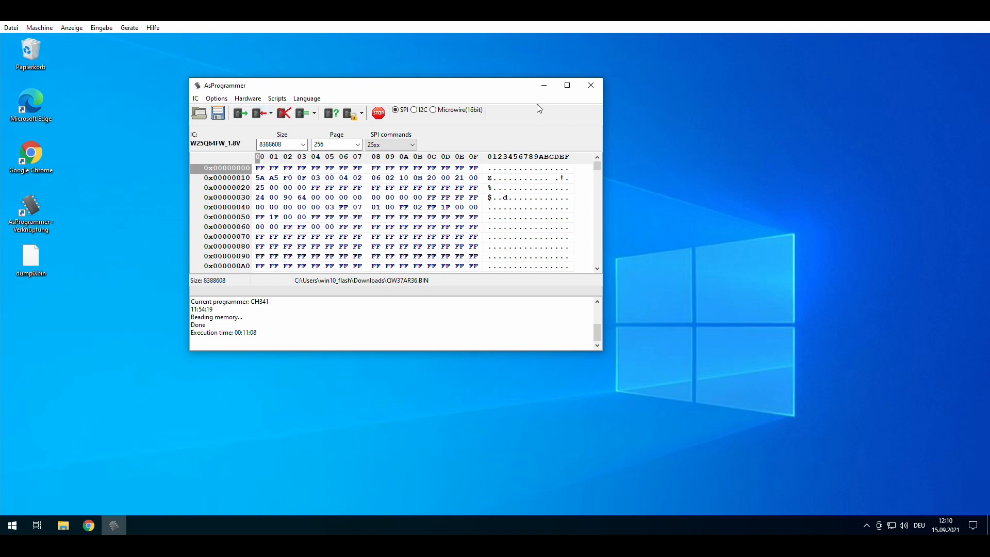
pyautogui.moveTo(590, 85)
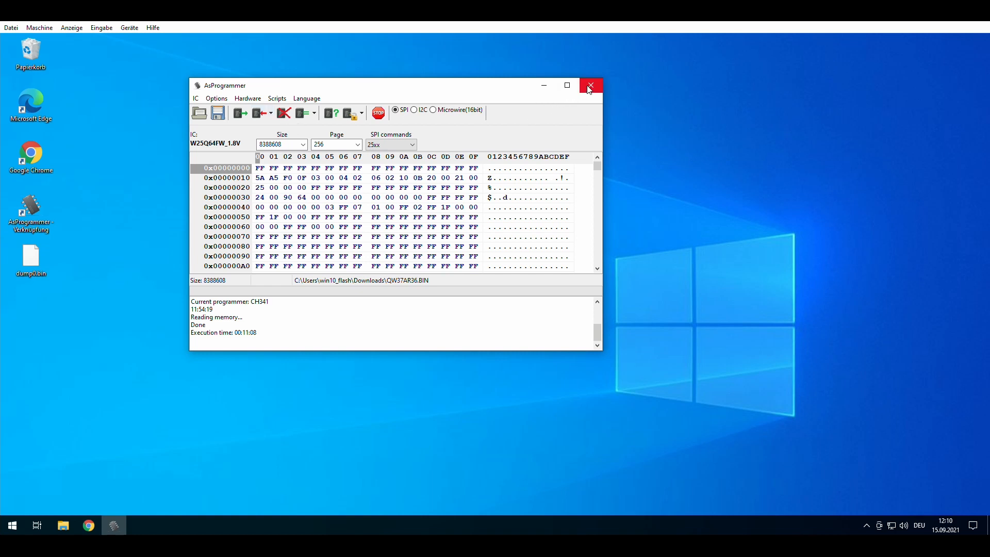
pyautogui.moveTo(589, 87)
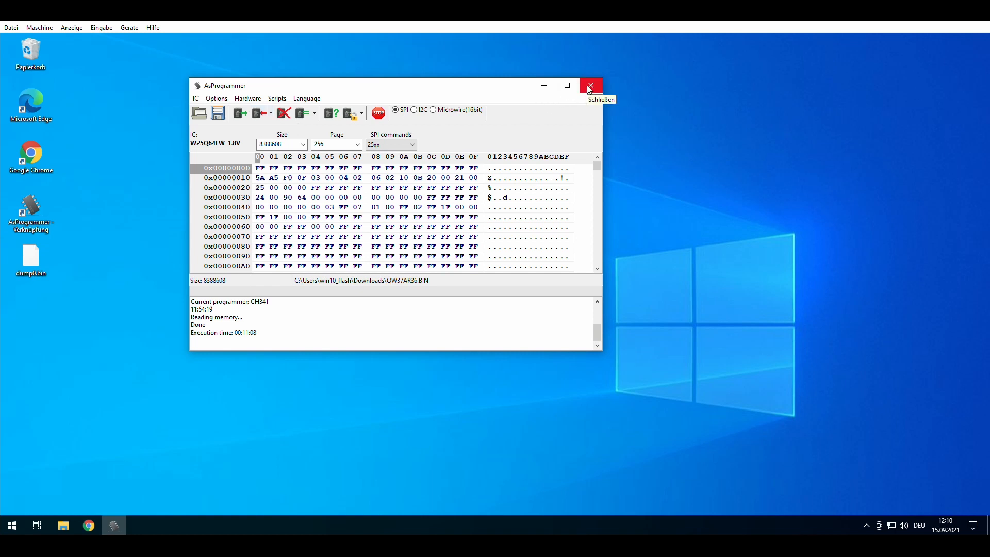